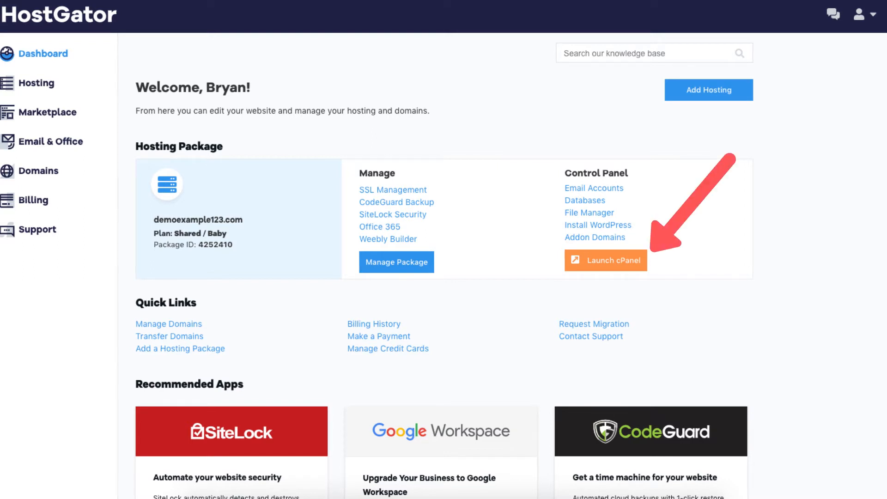
Step: Launch cPanel from HostGator and scroll to the Softaculous Apps Installer
left_click(605, 260)
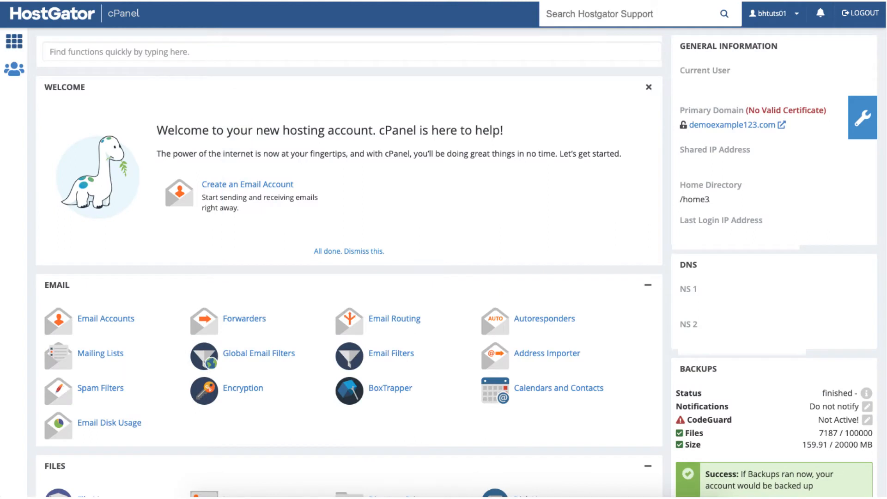
scroll("down", 3)
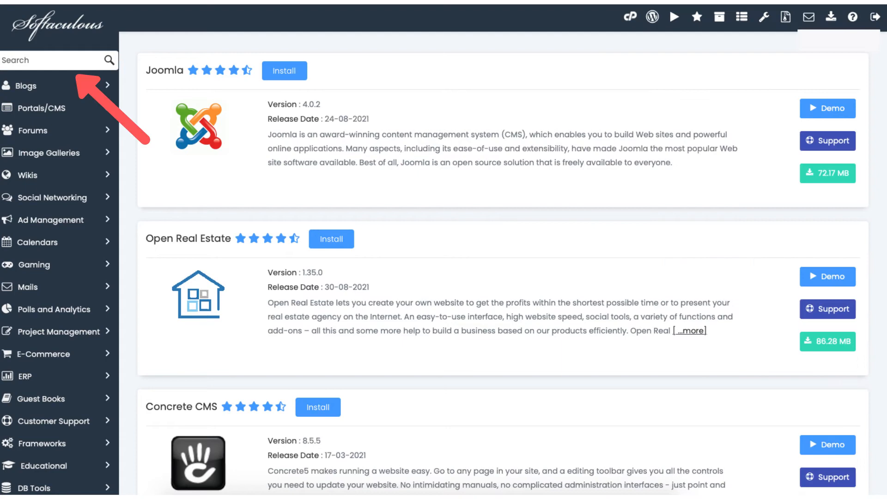
Step: Search Softaculous for 'magento' and open the Magento script page under E-Commerce
type("magento")
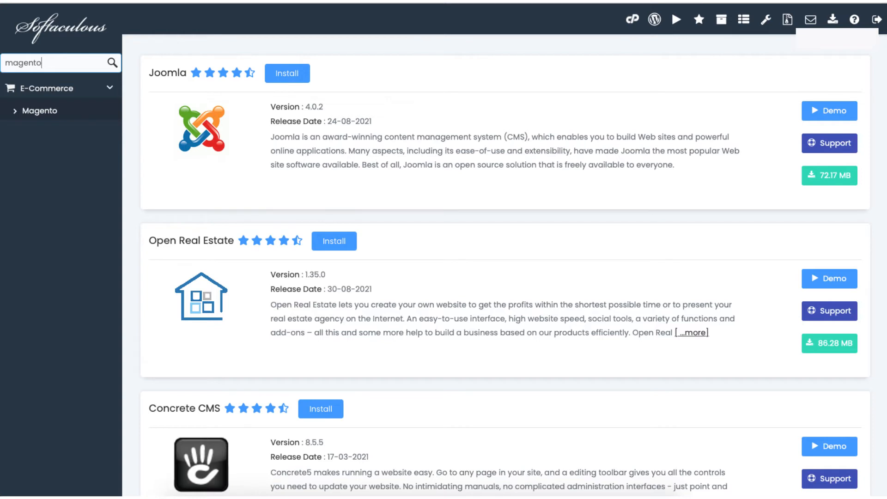
left_click(40, 111)
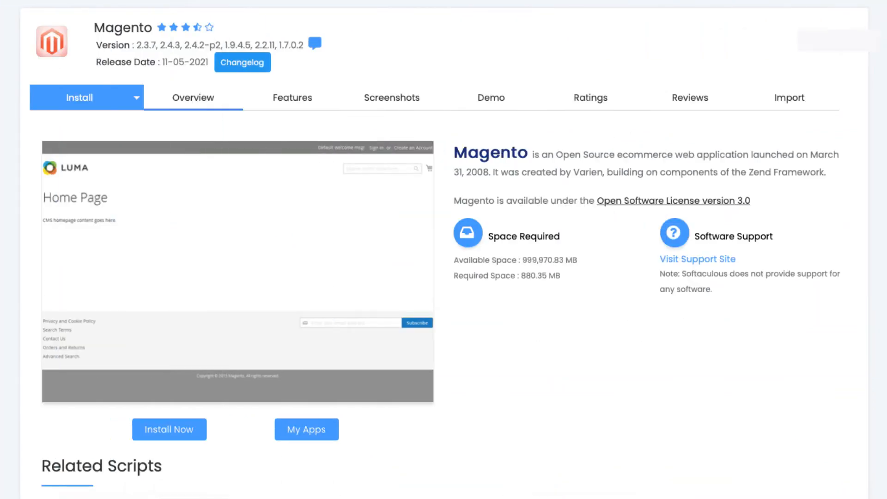
Step: Start the Magento install form for demoexample123.com, version 2.3.7, admin path admin123
left_click(168, 429)
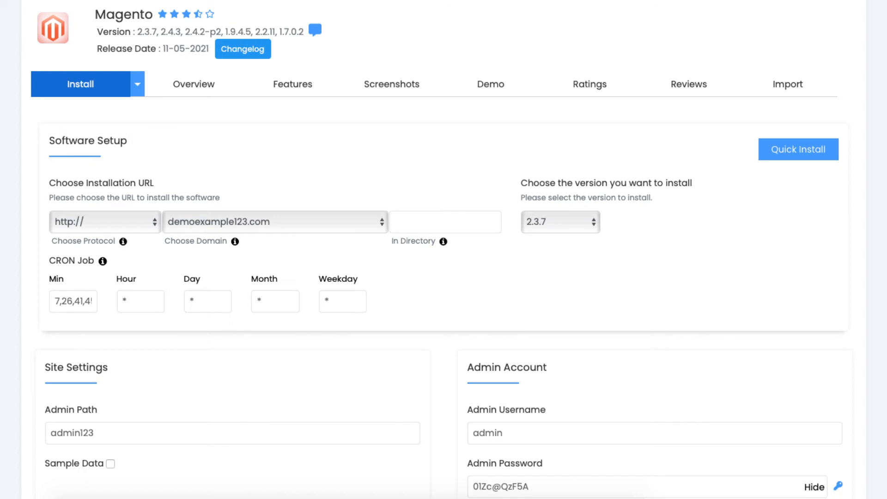
scroll("down", 3)
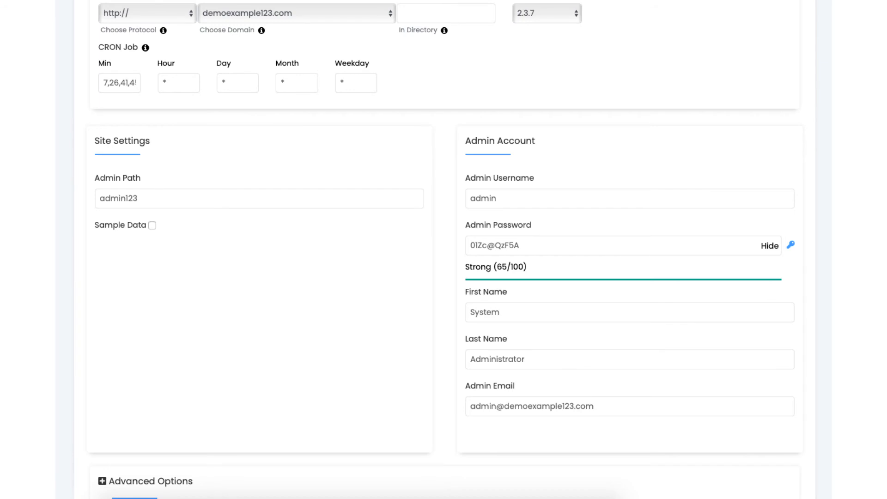
scroll("down", 3)
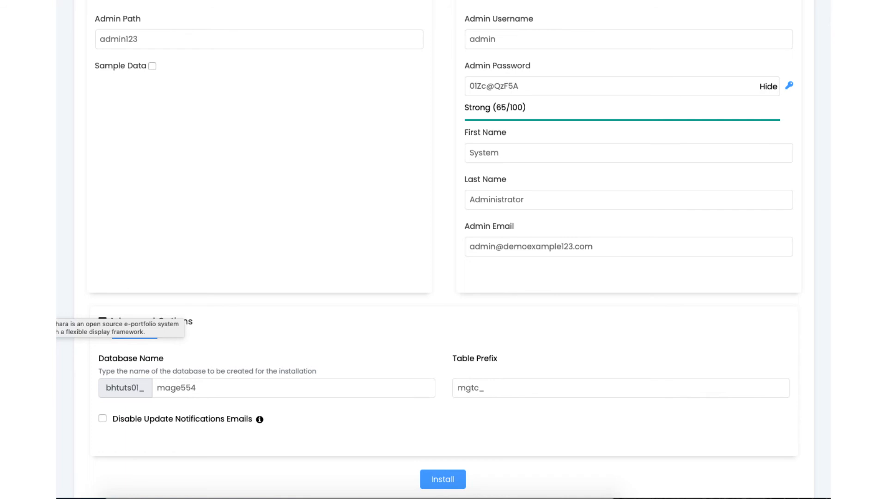
Step: Run the Magento installation and sign in to the new store's empty admin dashboard
left_click(441, 478)
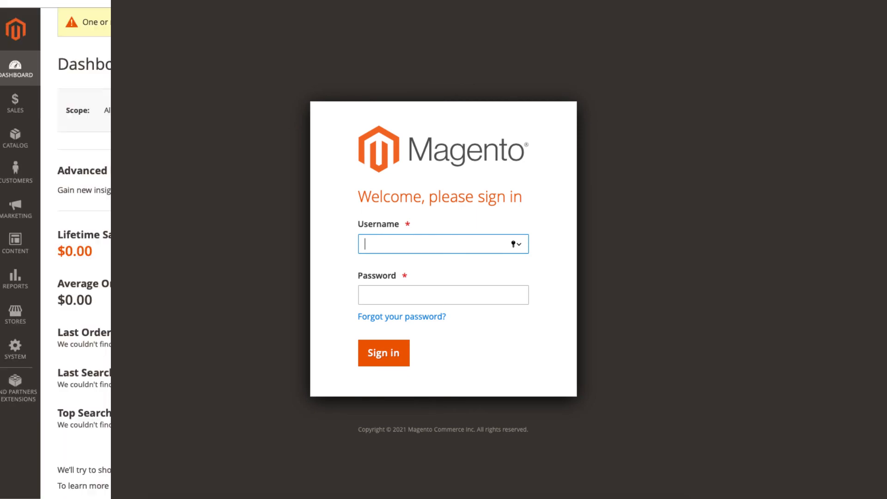
left_click(383, 352)
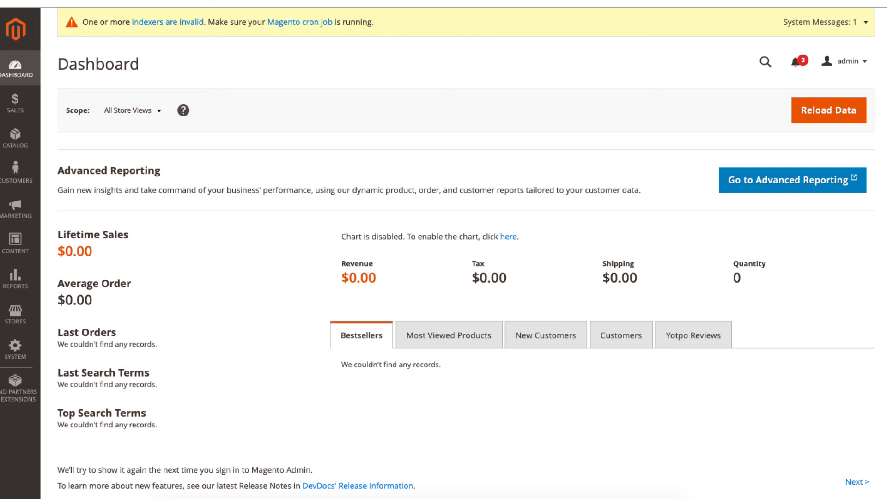